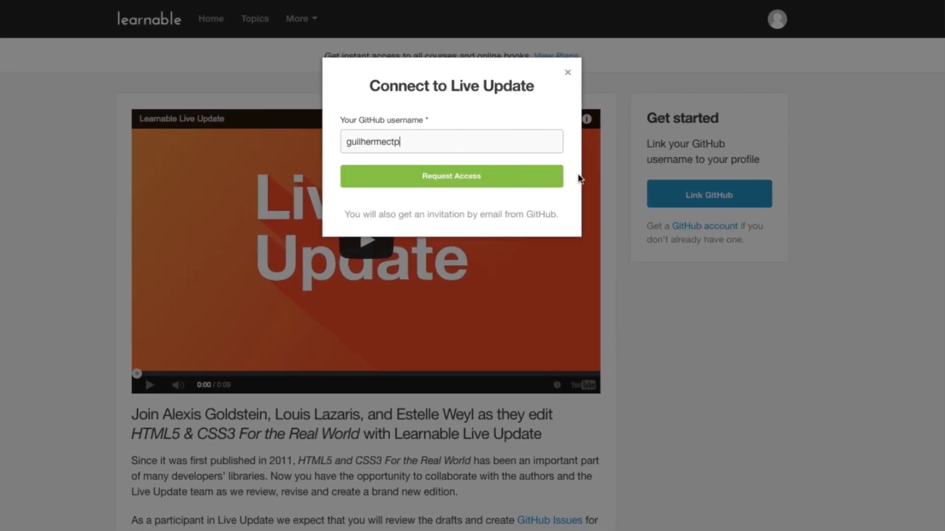
# Submit the GitHub access request for Live Update via Request Access
pyautogui.click(450, 176)
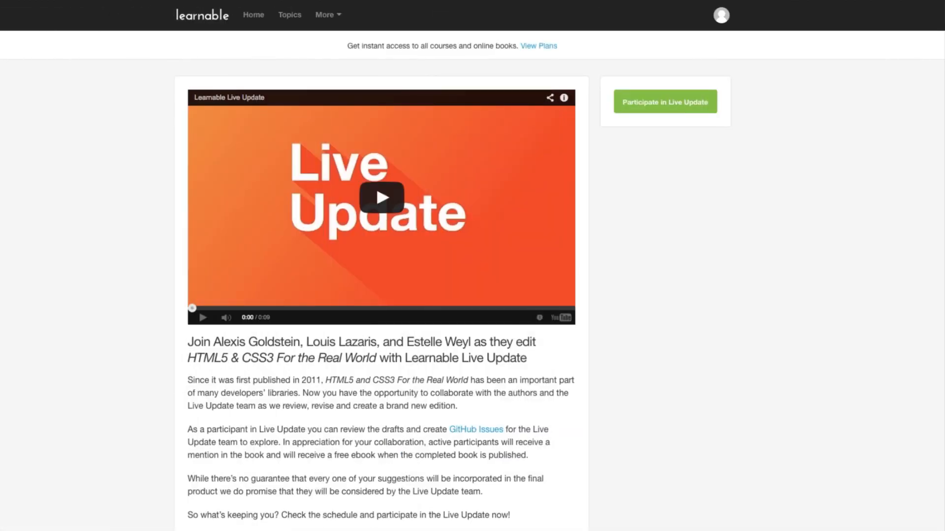
pyautogui.scroll(-3)
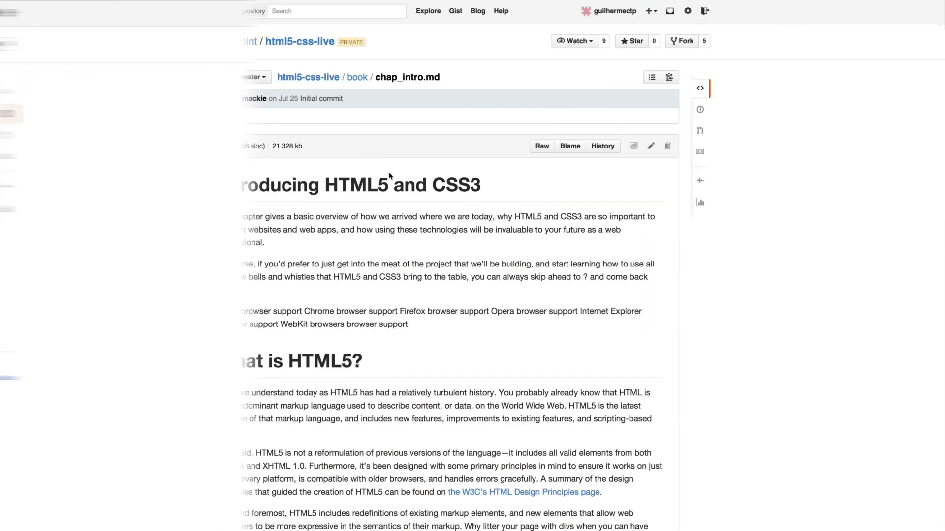
# Show the contributors of chap_intro.md from the '1 contributor' link under the latest commit
pyautogui.click(109, 173)
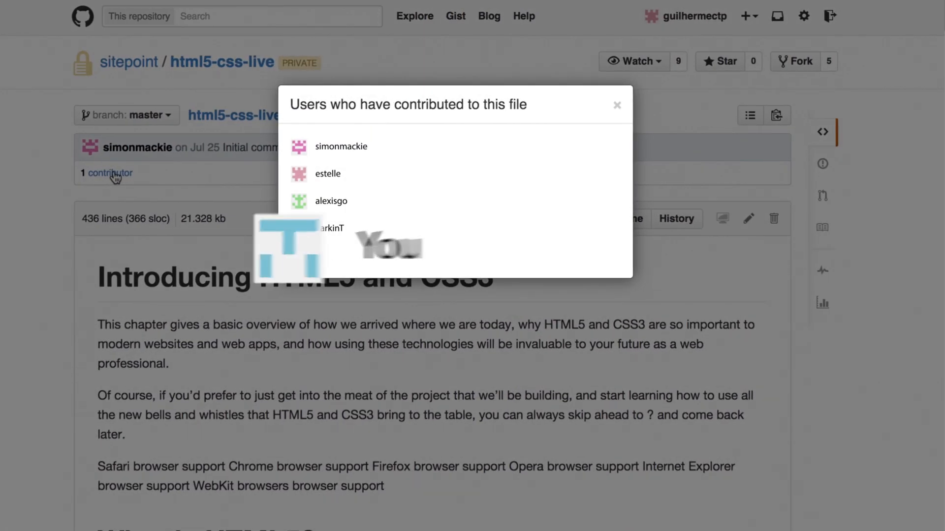